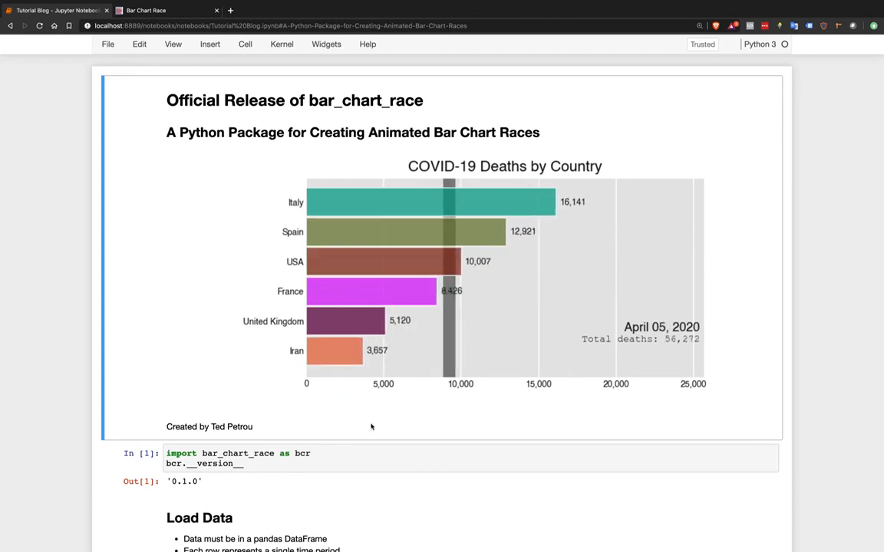
Scroll down to the Load Data section showing the daily COVID-19 deaths DataFrame
{"action": "scroll", "scroll_direction": "down", "scroll_amount": 3}
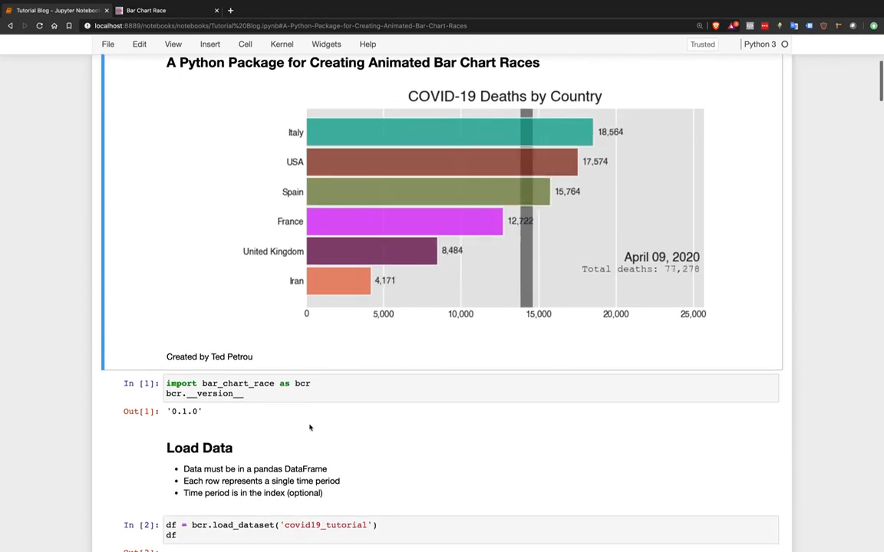
{"action": "scroll", "scroll_direction": "down", "scroll_amount": 3}
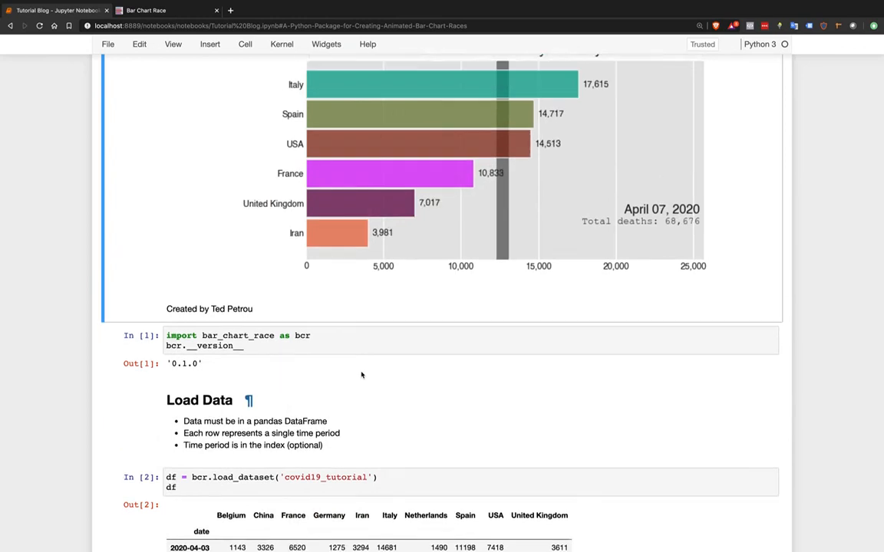
{"action": "scroll", "scroll_direction": "up", "scroll_amount": 3}
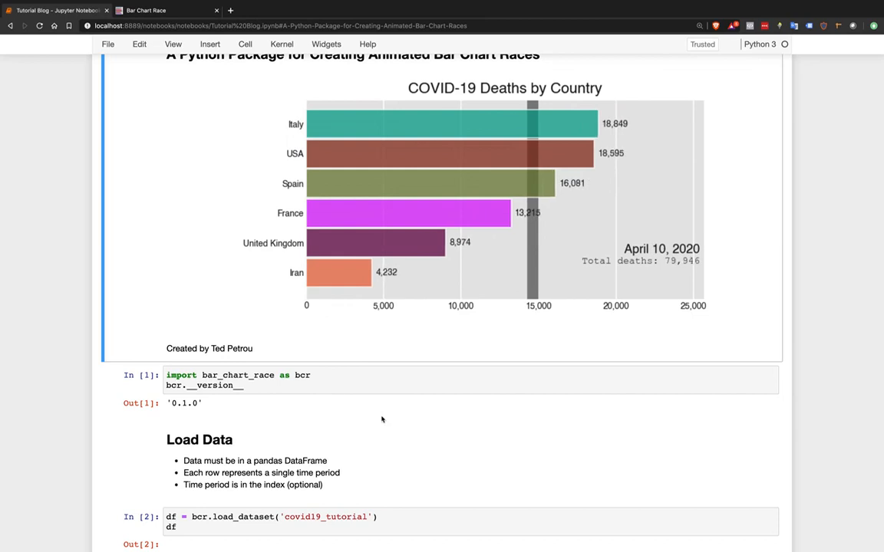
{"action": "scroll", "scroll_direction": "down", "scroll_amount": 3}
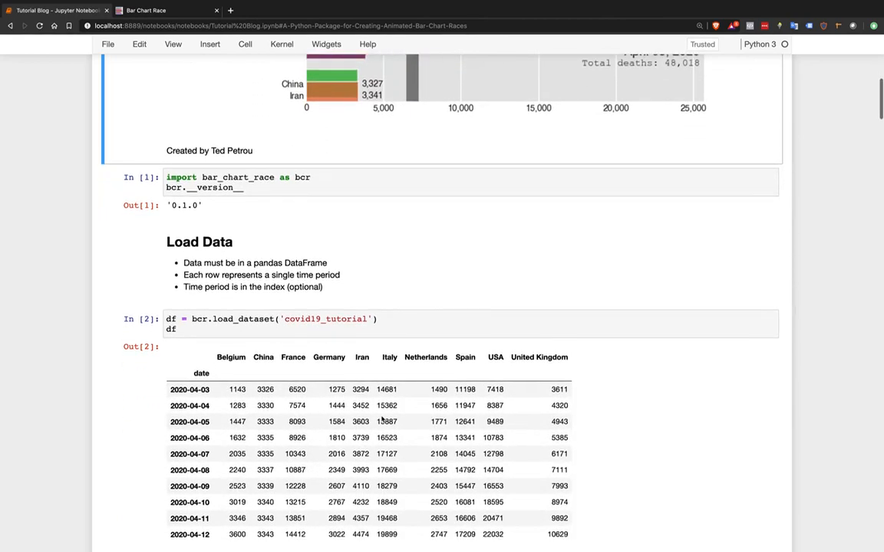
{"action": "scroll", "scroll_direction": "down", "scroll_amount": 3}
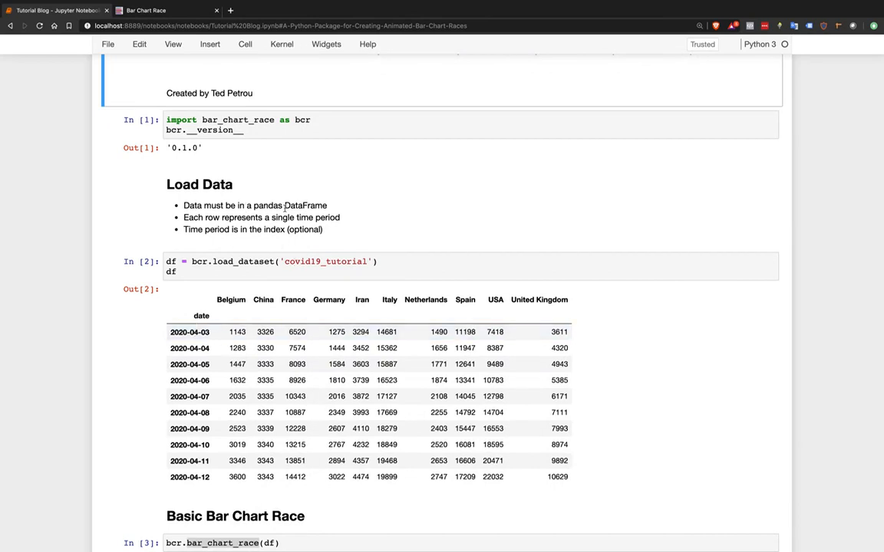
{"action": "mouse_move", "coordinate": [212, 284]}
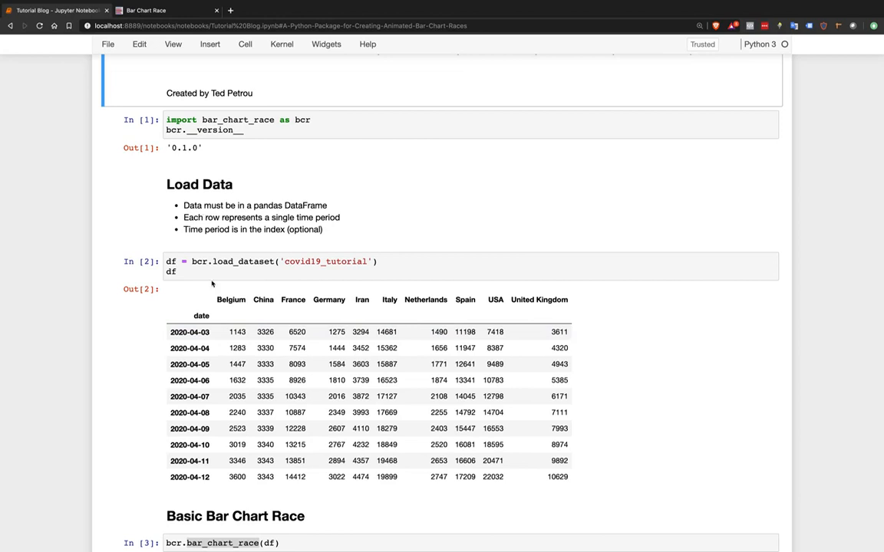
Play the cell 2 output area and move down toward the basic bar chart race cell
{"action": "left_click", "coordinate": [189, 332]}
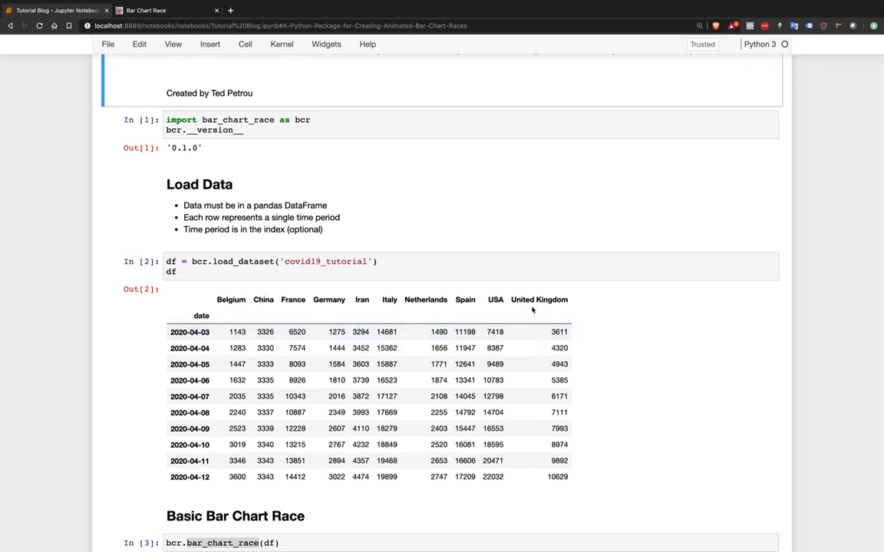
{"action": "left_click", "coordinate": [190, 332]}
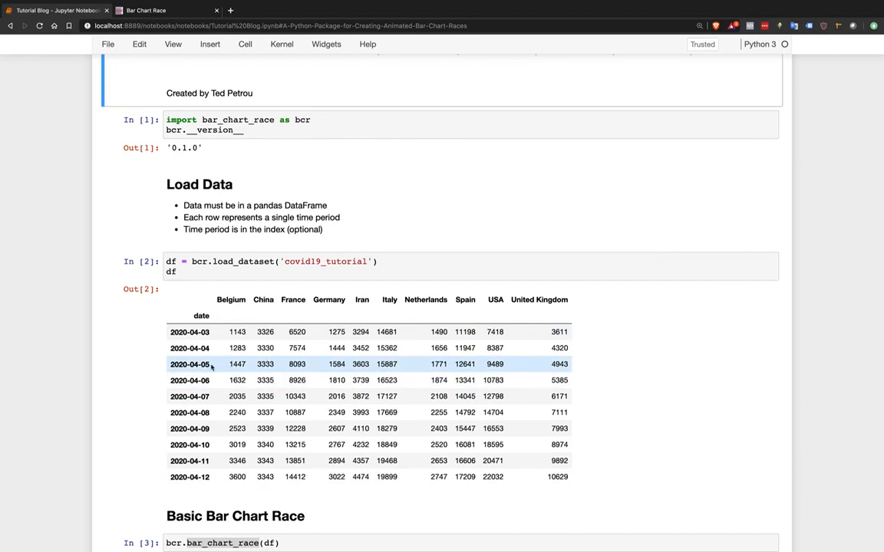
{"action": "mouse_move", "coordinate": [521, 379]}
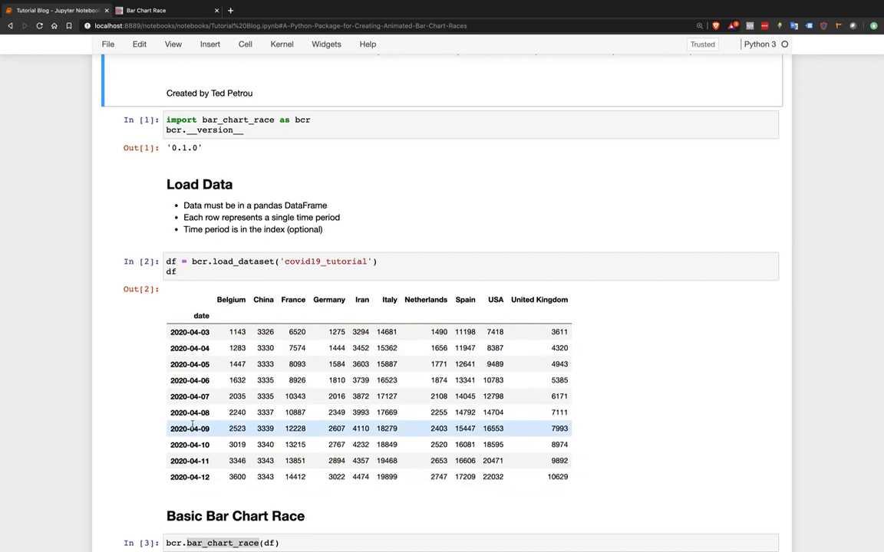
{"action": "scroll", "scroll_direction": "down", "scroll_amount": 3}
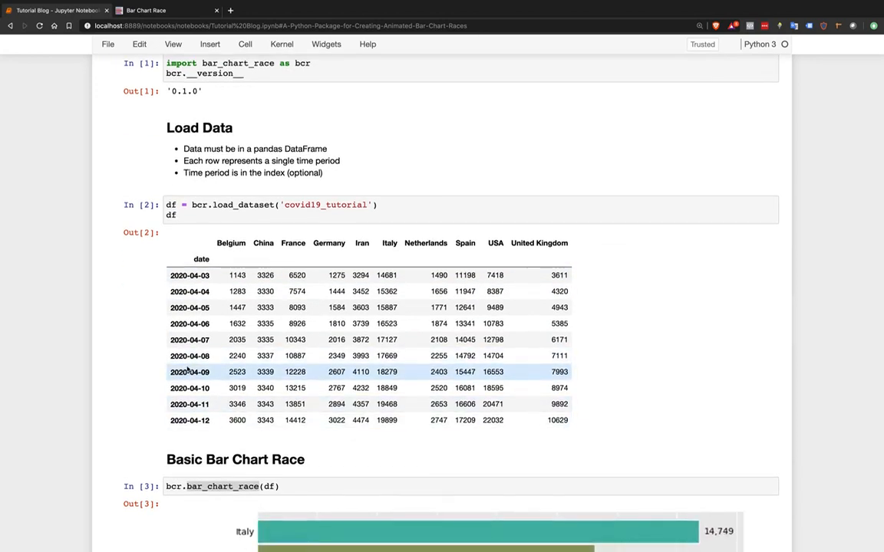
Bring the basic bar_chart_race(df) video of all ten countries into view and watch it play
{"action": "scroll", "scroll_direction": "up", "scroll_amount": 3}
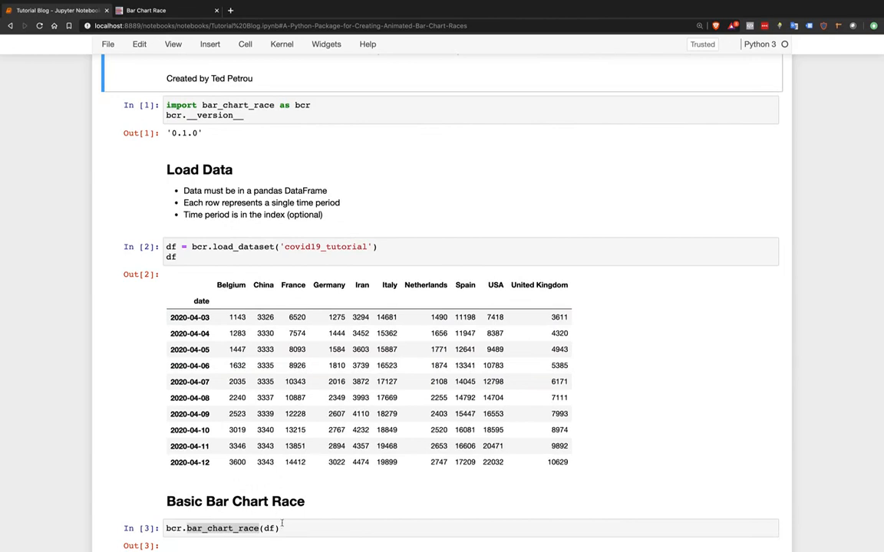
{"action": "scroll", "scroll_direction": "down", "scroll_amount": 3}
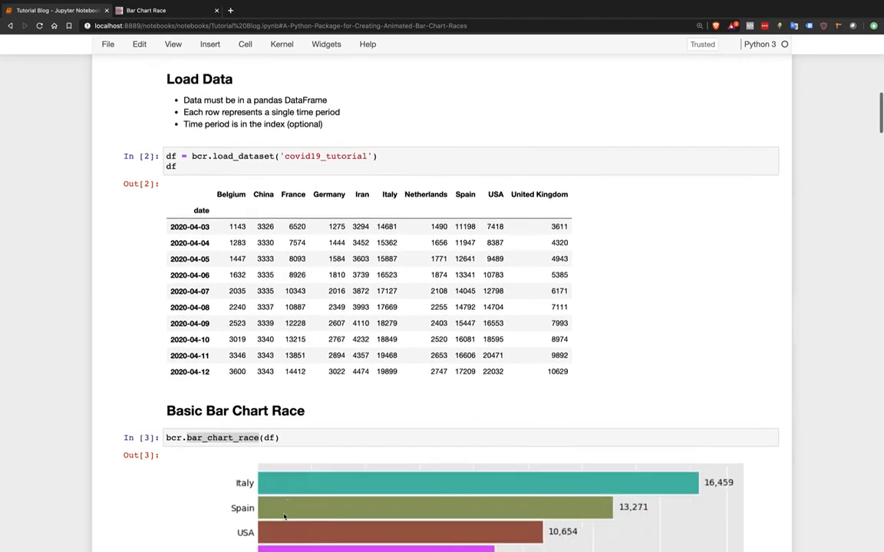
{"action": "scroll", "scroll_direction": "down", "scroll_amount": 3}
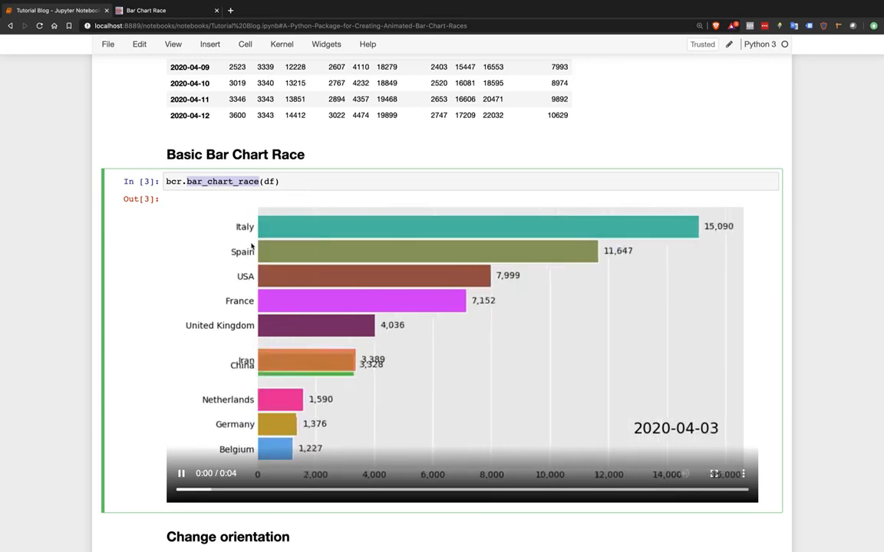
Scroll through the vertical orientation, ascending sort and six-bar limit race outputs
{"action": "scroll", "scroll_direction": "down", "scroll_amount": 3}
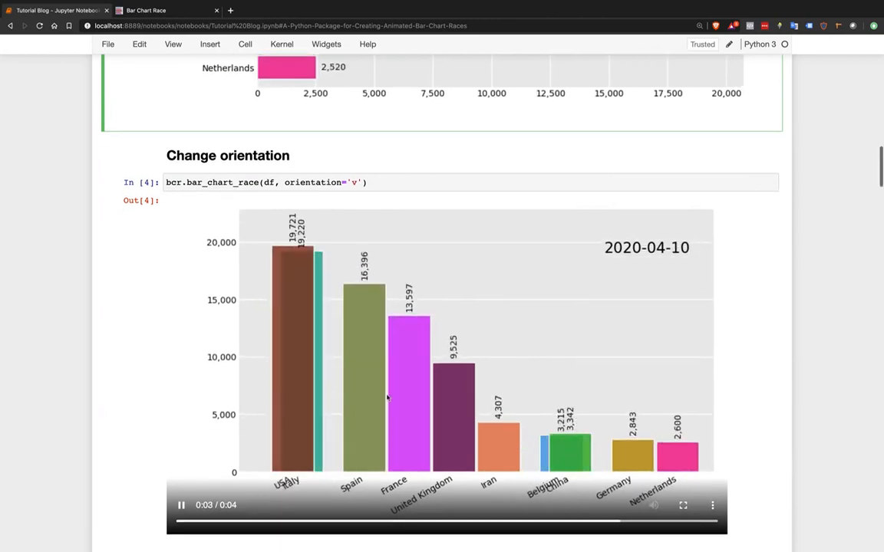
{"action": "scroll", "scroll_direction": "down", "scroll_amount": 3}
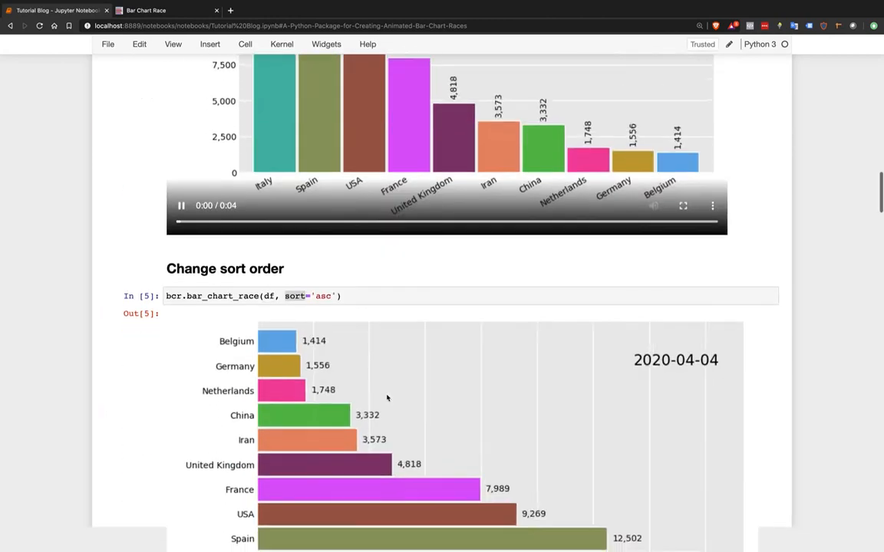
{"action": "scroll", "scroll_direction": "down", "scroll_amount": 3}
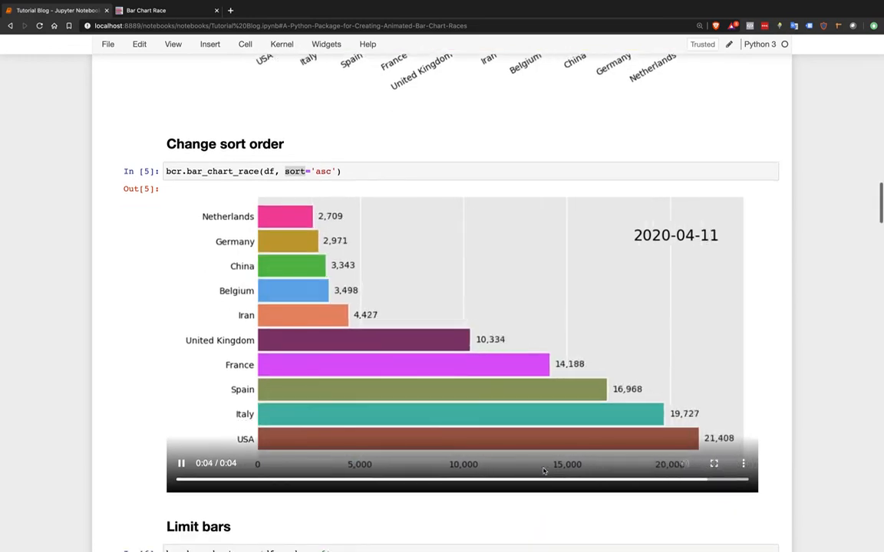
{"action": "scroll", "scroll_direction": "down", "scroll_amount": 3}
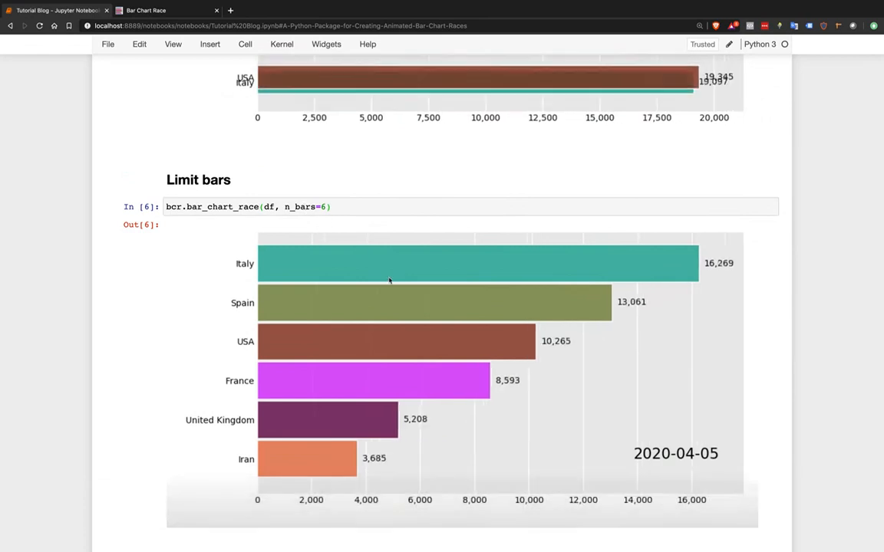
{"action": "scroll", "scroll_direction": "down", "scroll_amount": 3}
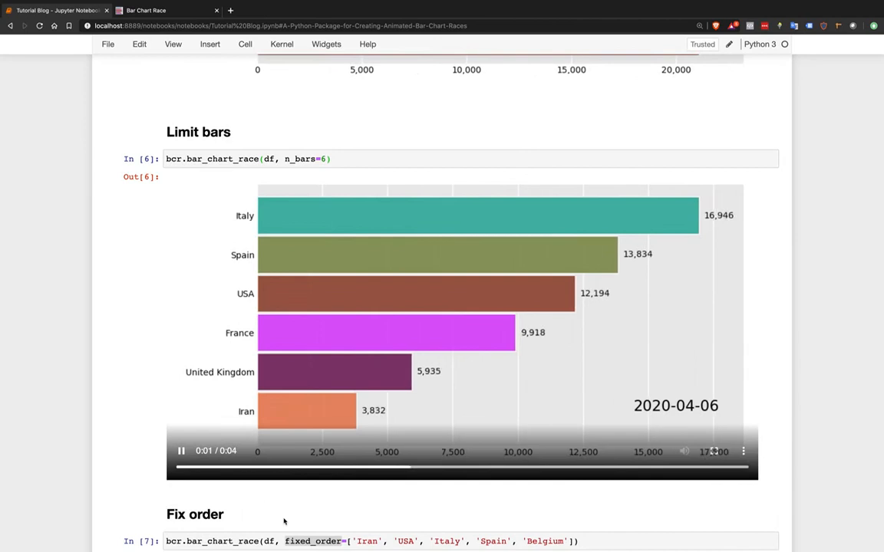
Scroll past the fixed-order and fixed-max races to the Smoothness example with 20 steps per period
{"action": "scroll", "scroll_direction": "down", "scroll_amount": 3}
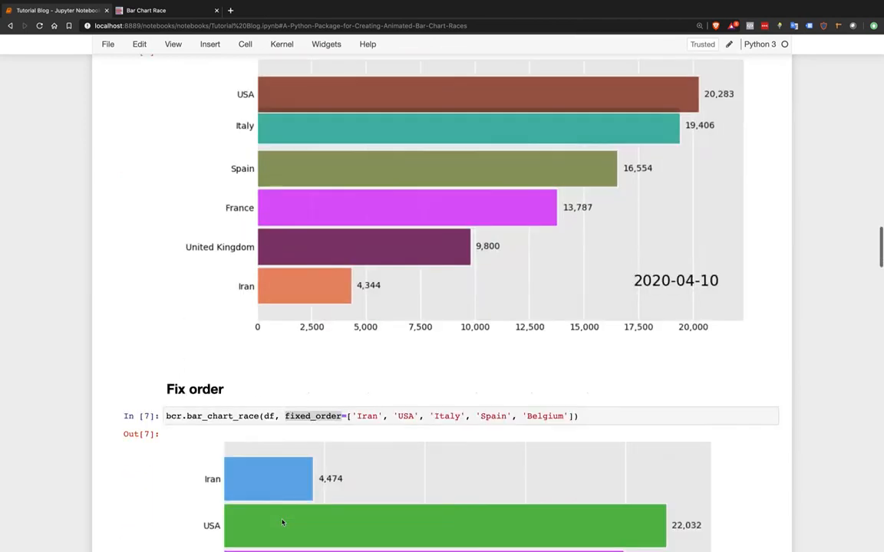
{"action": "scroll", "scroll_direction": "down", "scroll_amount": 3}
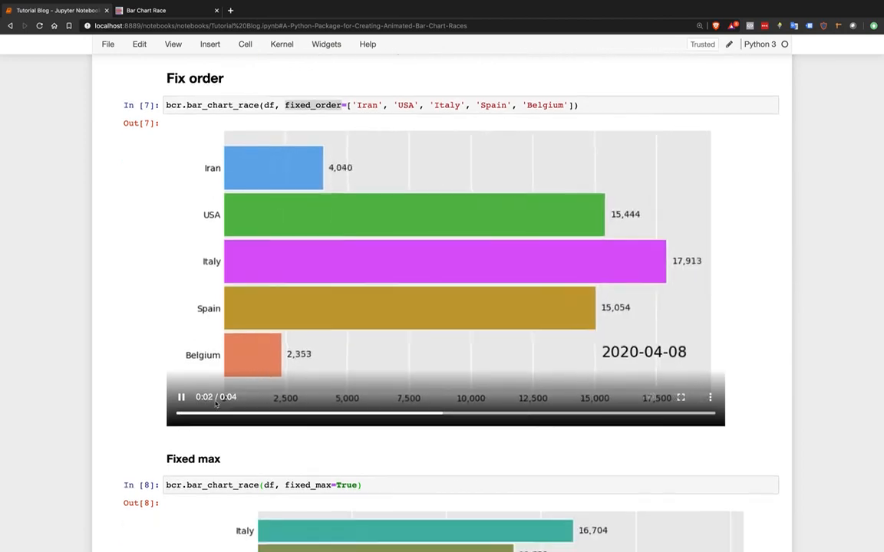
{"action": "scroll", "scroll_direction": "down", "scroll_amount": 3}
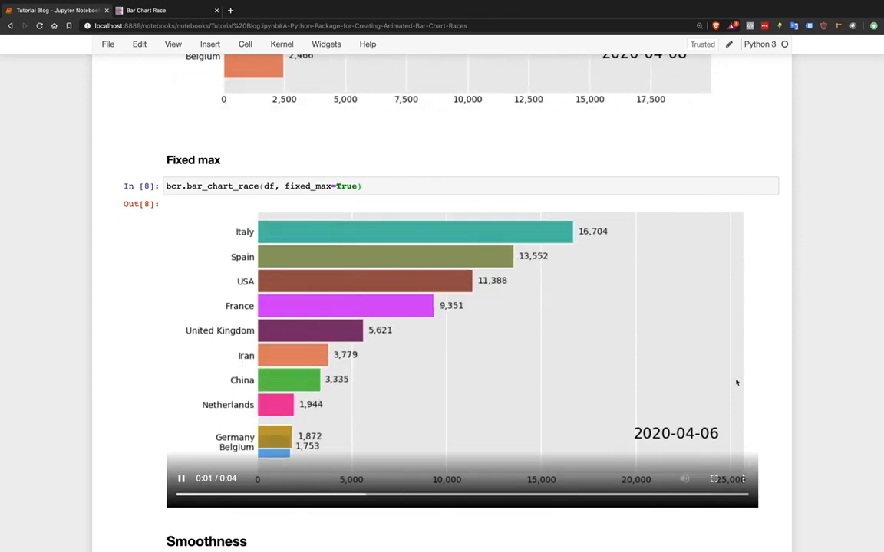
{"action": "scroll", "scroll_direction": "down", "scroll_amount": 3}
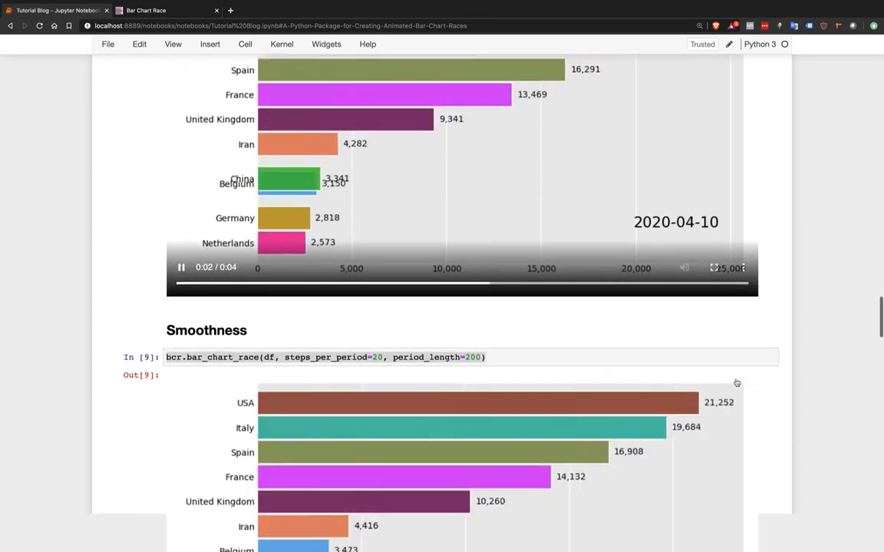
View the Interpolate period race labelling dates with hours and minutes, then select its cell
{"action": "scroll", "scroll_direction": "down", "scroll_amount": 3}
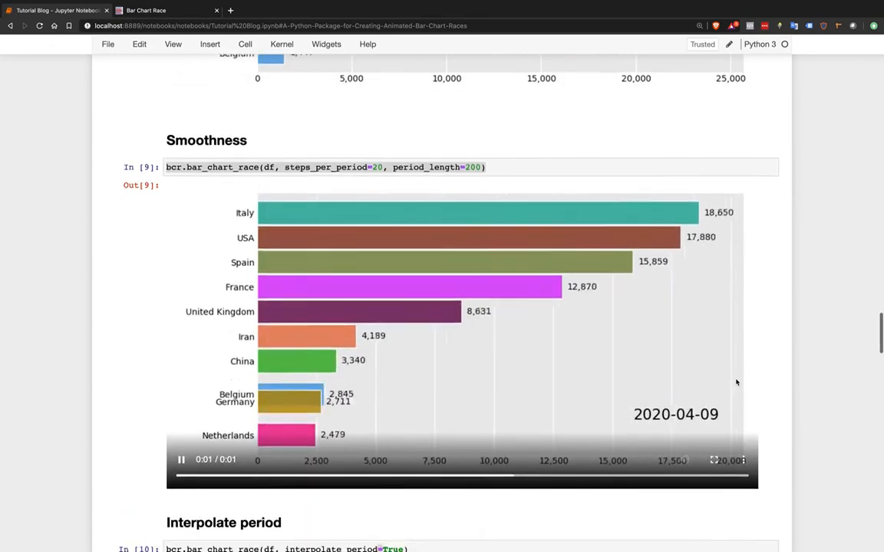
{"action": "scroll", "scroll_direction": "up", "scroll_amount": 3}
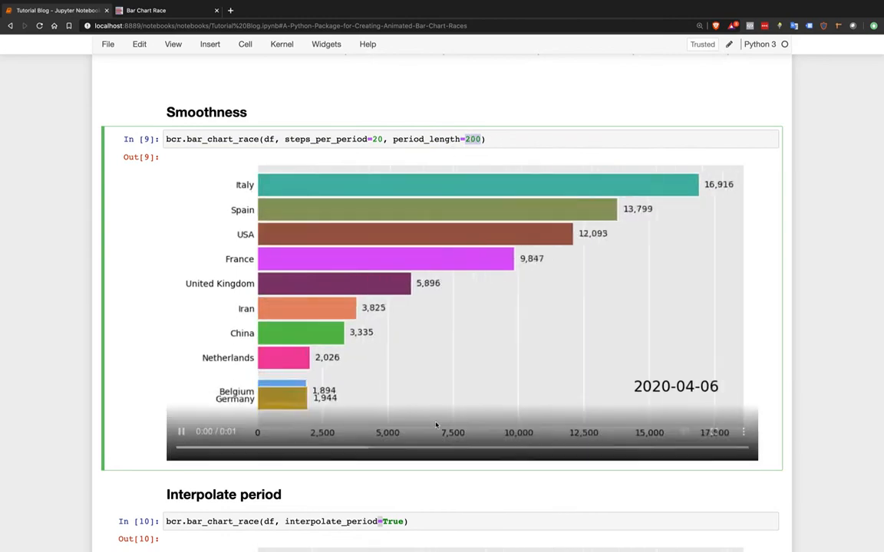
{"action": "scroll", "scroll_direction": "down", "scroll_amount": 3}
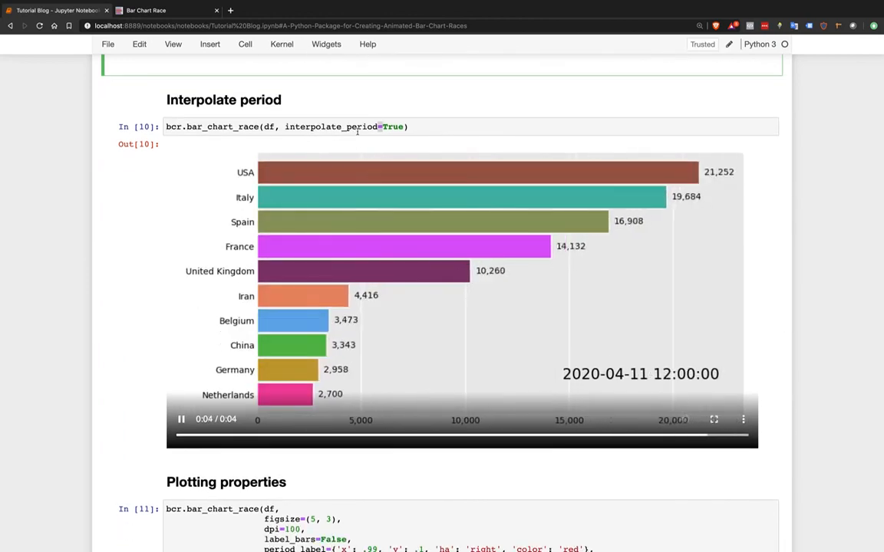
{"action": "left_click", "coordinate": [181, 420]}
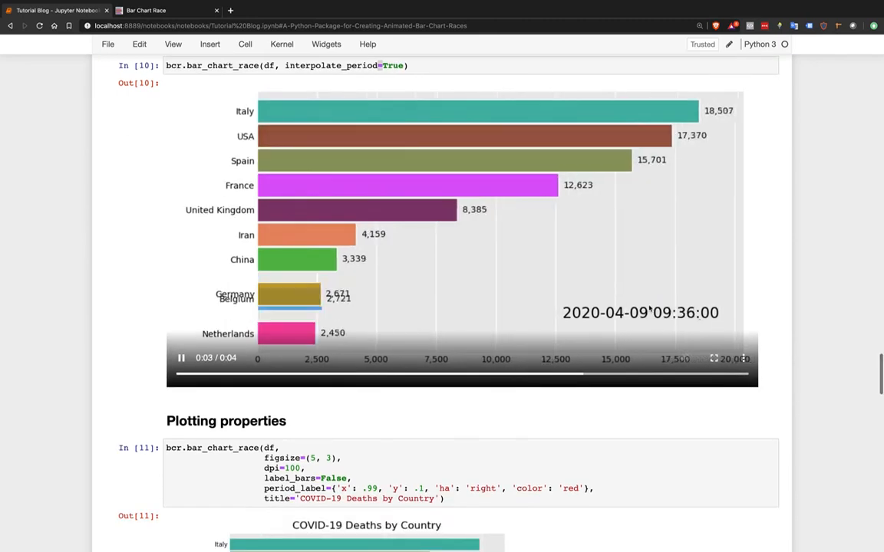
Scroll past Plotting and Bar properties to the Period label format race dated like Apr 7, 2020
{"action": "scroll", "scroll_direction": "down", "scroll_amount": 3}
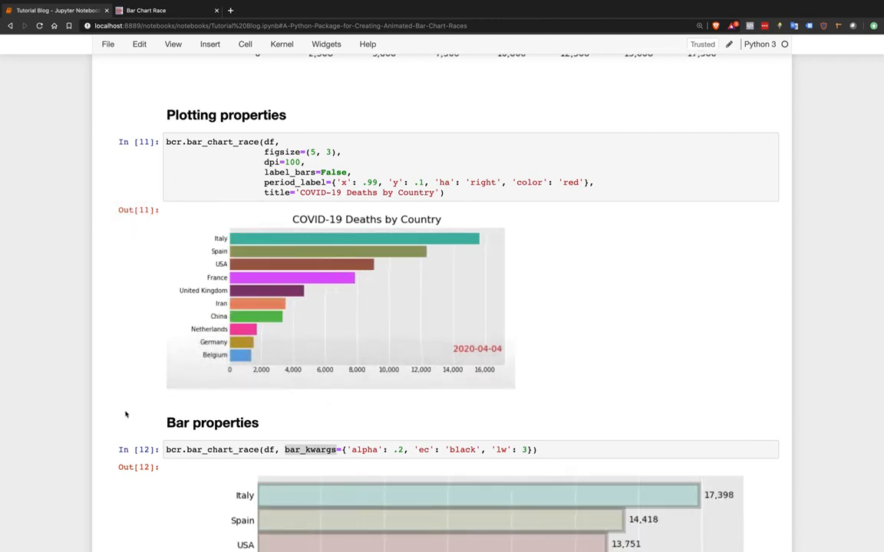
{"action": "scroll", "scroll_direction": "down", "scroll_amount": 3}
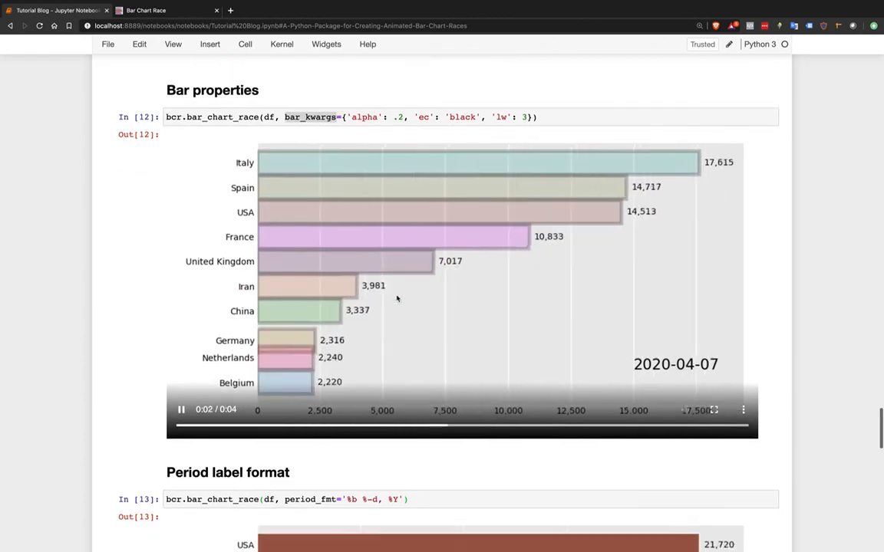
{"action": "scroll", "scroll_direction": "down", "scroll_amount": 3}
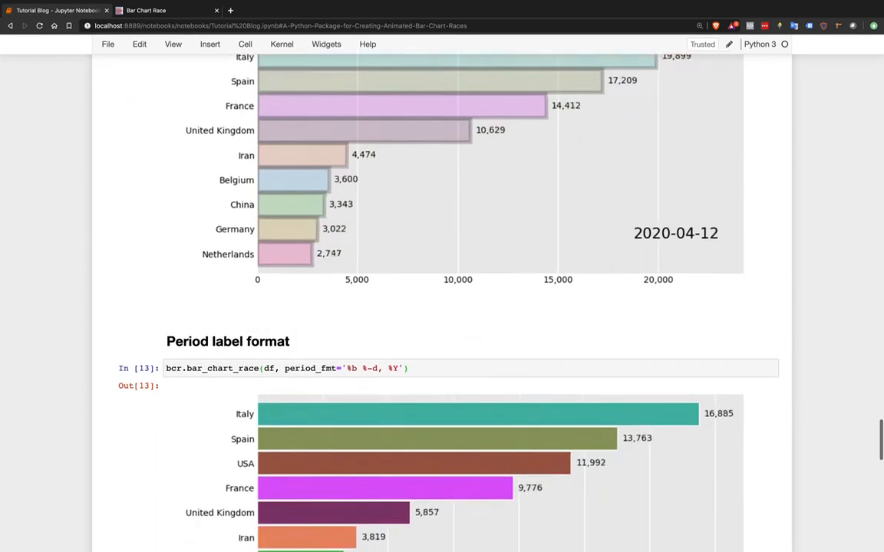
{"action": "scroll", "scroll_direction": "down", "scroll_amount": 3}
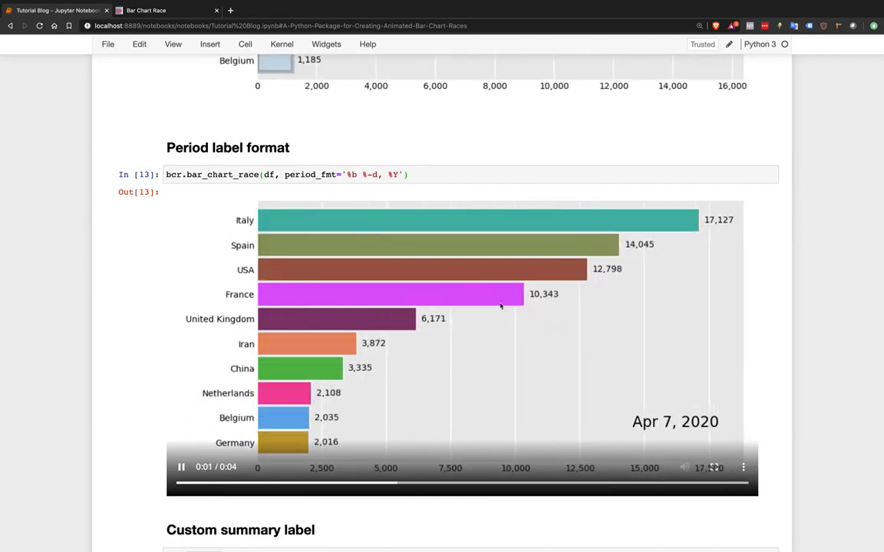
Scroll to the Custom summary label race showing Total Deaths and select its code cell
{"action": "scroll", "scroll_direction": "down", "scroll_amount": 3}
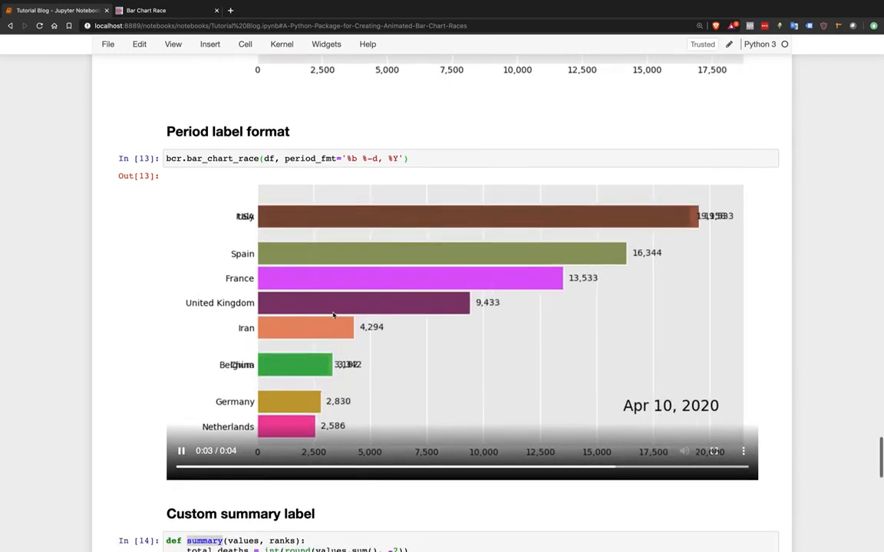
{"action": "scroll", "scroll_direction": "down", "scroll_amount": 3}
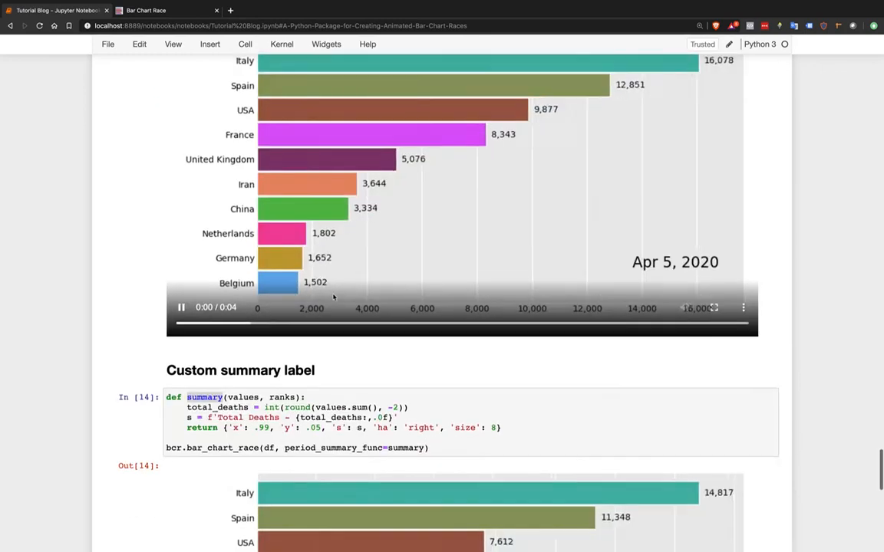
{"action": "scroll", "scroll_direction": "down", "scroll_amount": 3}
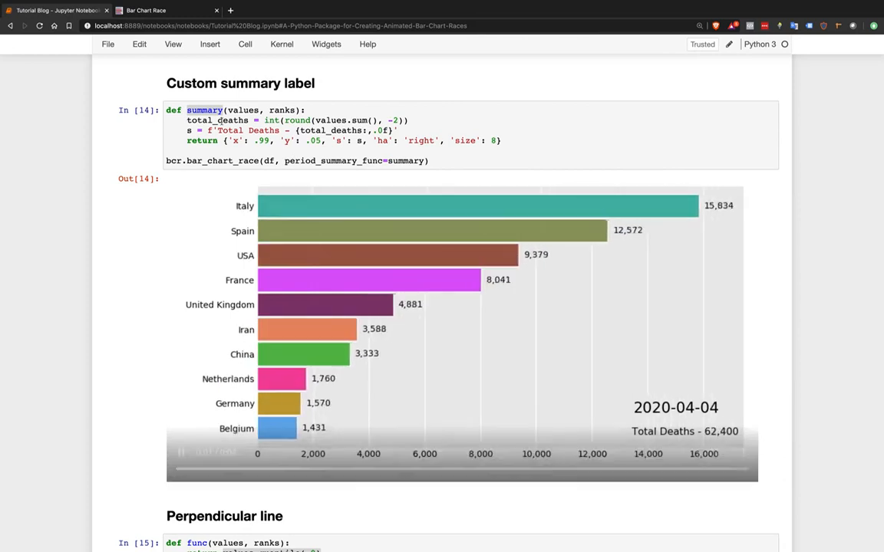
{"action": "left_click", "coordinate": [182, 453]}
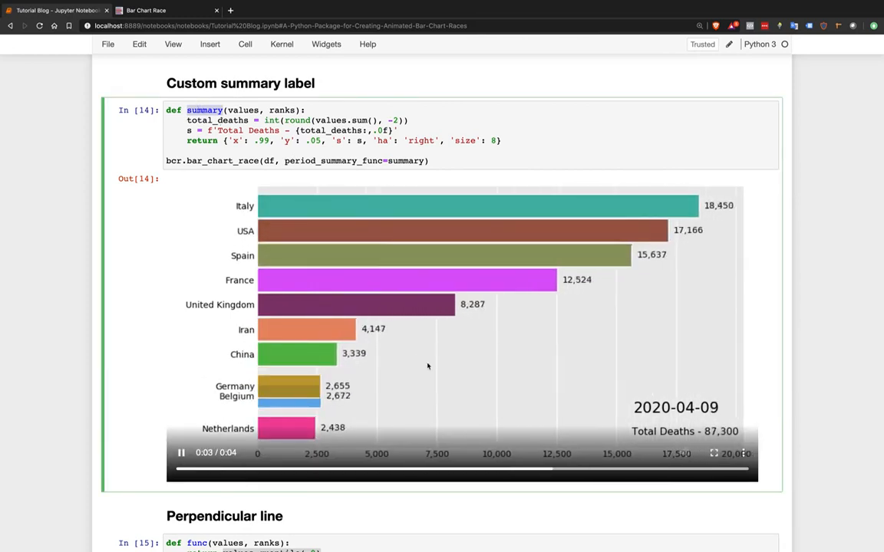
{"action": "scroll", "scroll_direction": "down", "scroll_amount": 3}
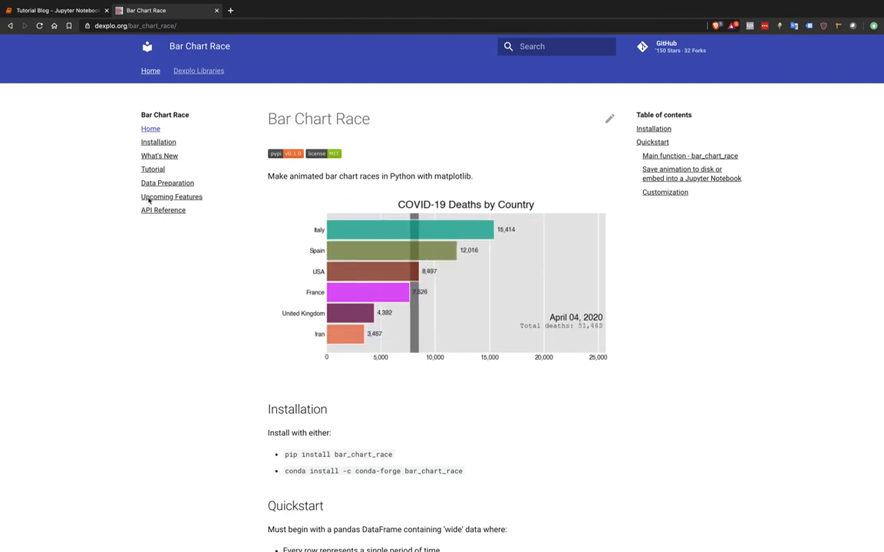
Return from the docs page to the Tutorial Blog notebook tab showing the Perpendicular line example
{"action": "left_click", "coordinate": [58, 10]}
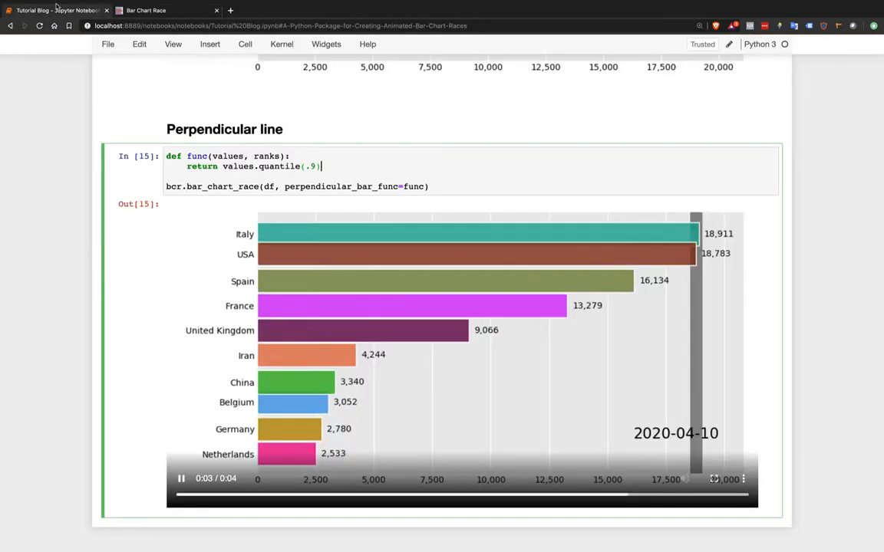
Scroll back to the notebook top, then down to the Load Data DataFrame of deaths by country
{"action": "scroll", "scroll_direction": "down", "scroll_amount": 3}
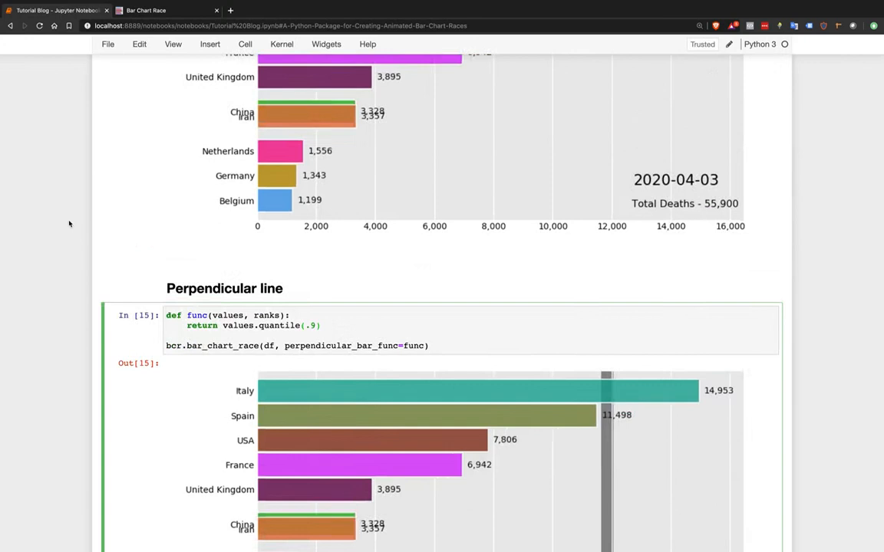
{"action": "scroll", "scroll_direction": "up", "scroll_amount": 3}
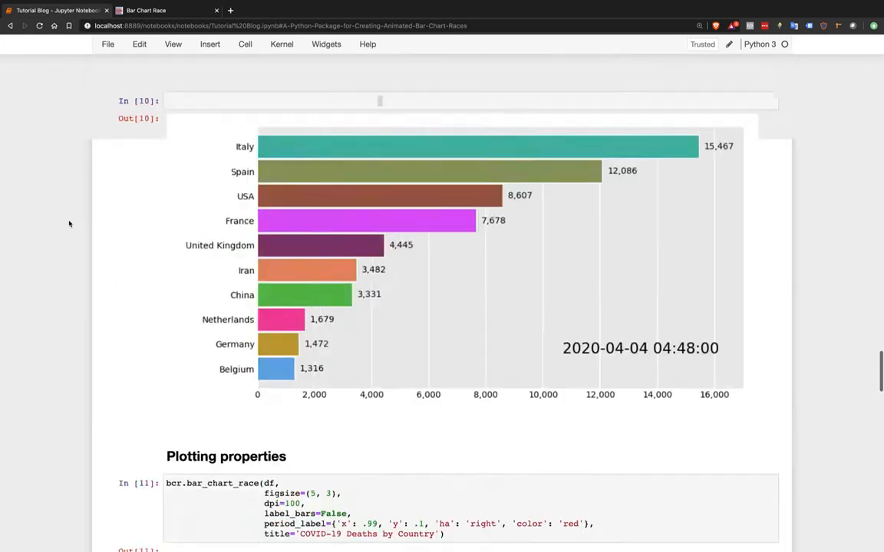
{"action": "scroll", "scroll_direction": "down", "scroll_amount": 3}
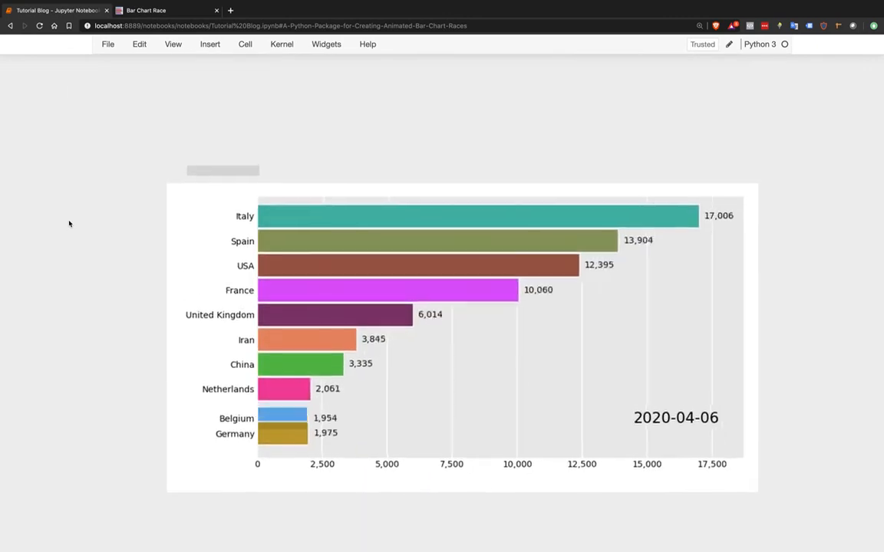
{"action": "scroll", "scroll_direction": "up", "scroll_amount": 3}
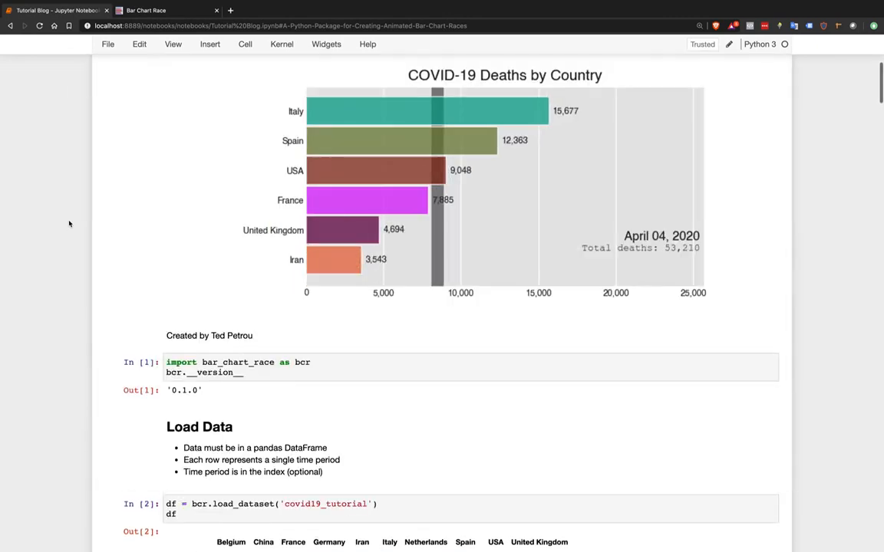
{"action": "scroll", "scroll_direction": "up", "scroll_amount": 3}
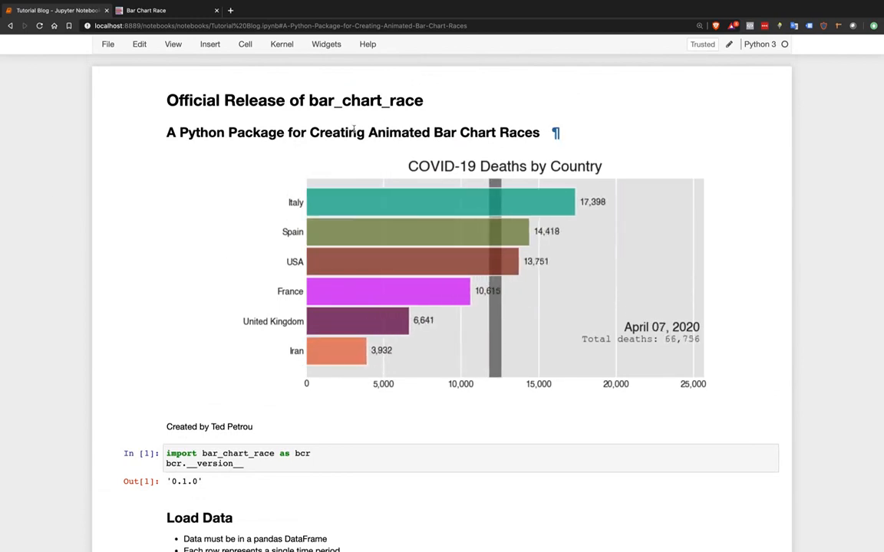
{"action": "scroll", "scroll_direction": "down", "scroll_amount": 3}
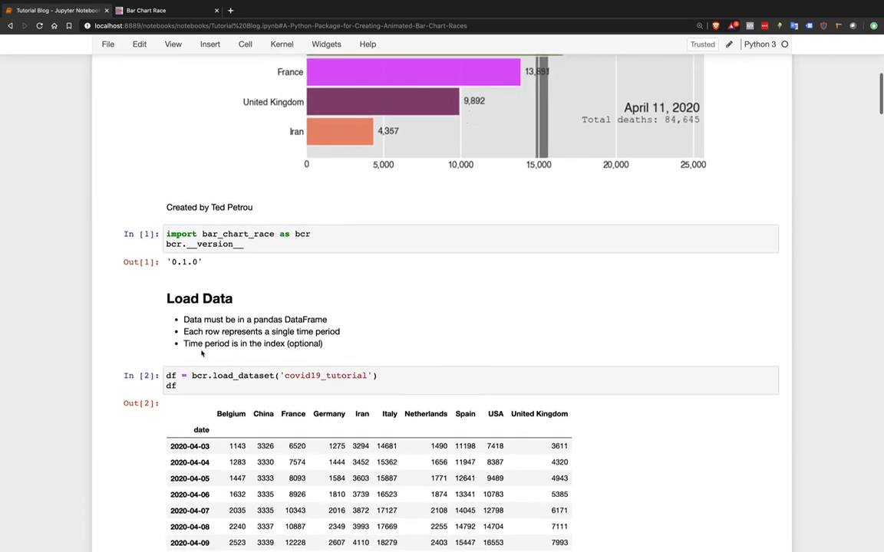
{"action": "scroll", "scroll_direction": "down", "scroll_amount": 3}
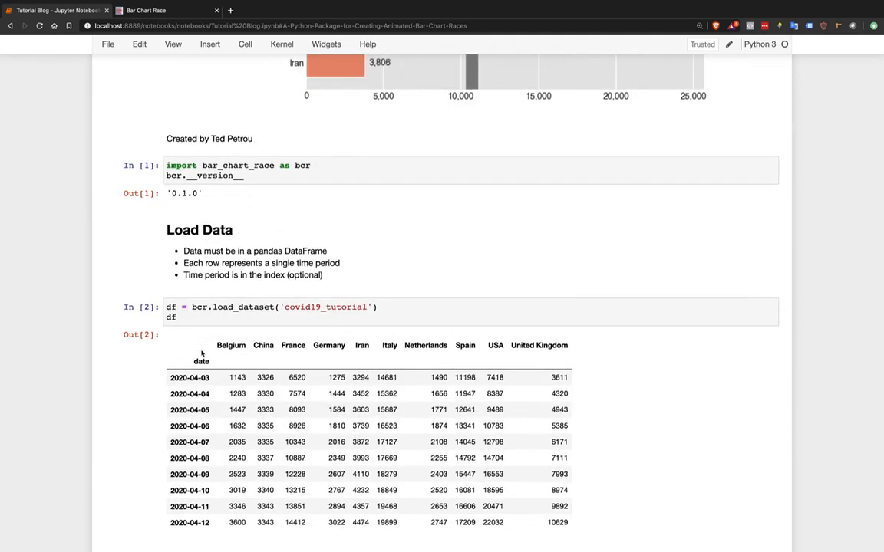